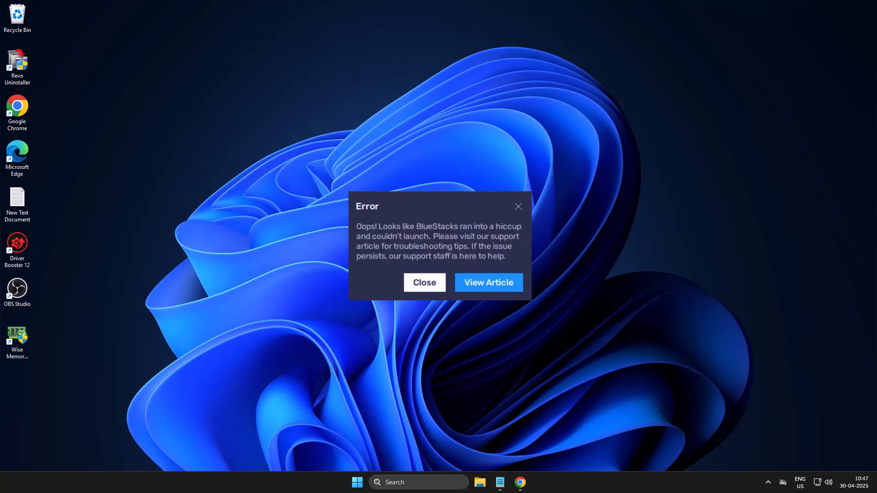
- Search 'core isolation' in Windows Search and view the Memory integrity setting shown as Off
{"action": "type", "text": "command prompt"}
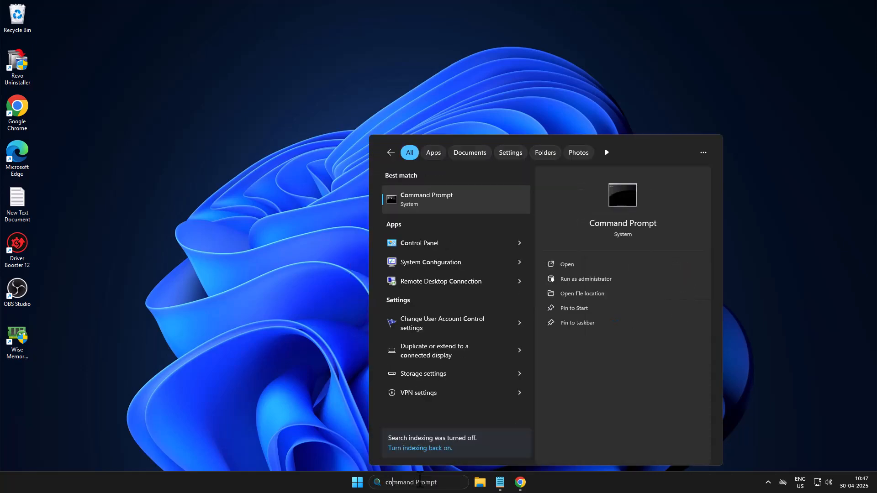
{"action": "type", "text": "core isolation"}
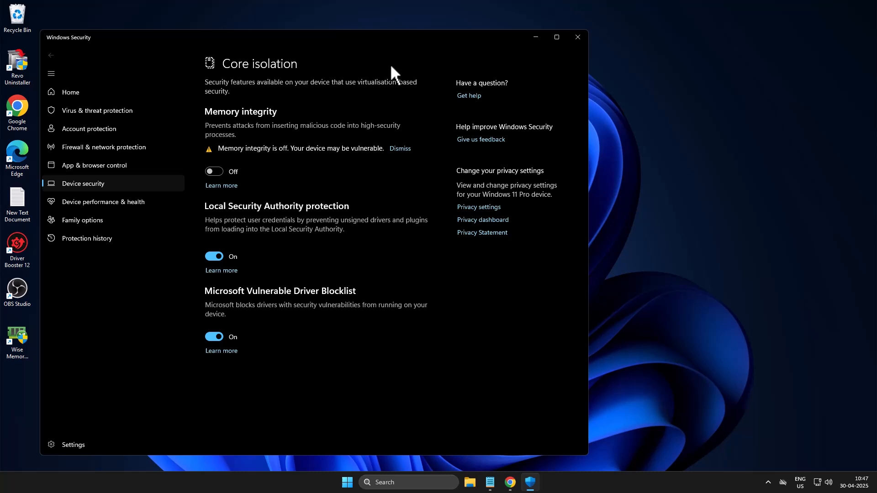
{"action": "left_click", "coordinate": [577, 37]}
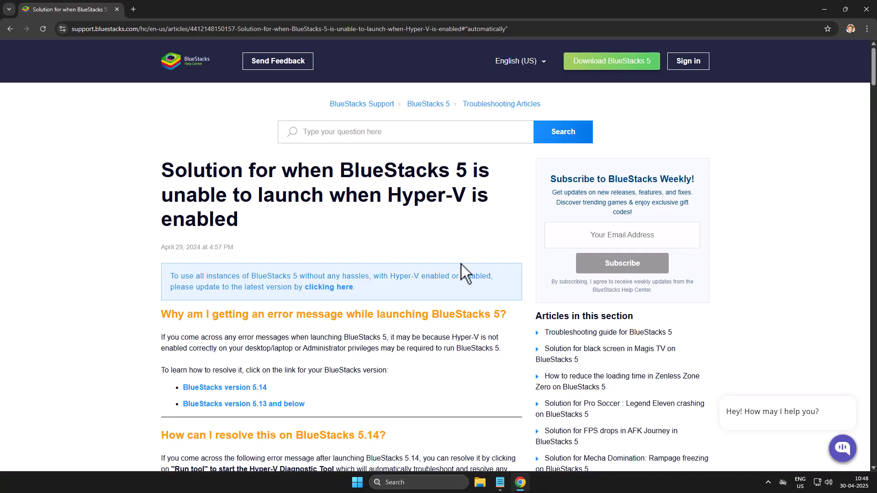
- Download the custom Hyper-V tool from the article's 'Enabling Hyper-V through our custom tool' section
{"action": "scroll", "scroll_direction": "down", "scroll_amount": 3}
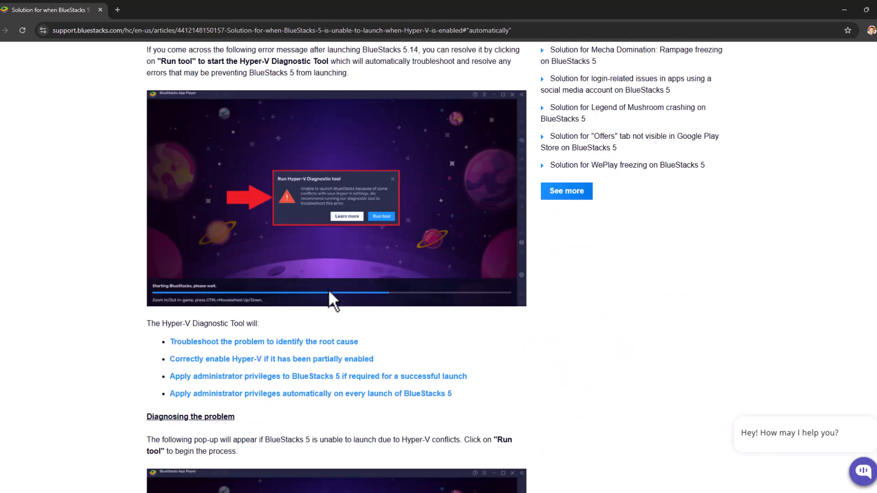
{"action": "scroll", "scroll_direction": "down", "scroll_amount": 3}
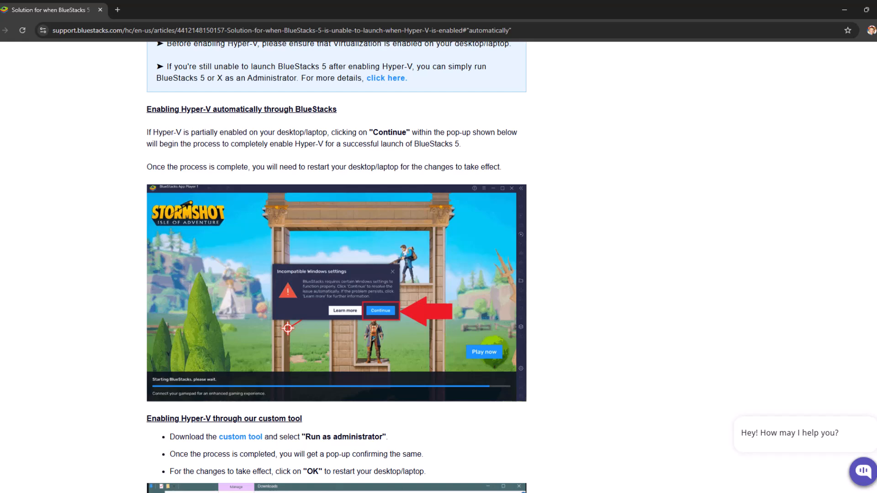
{"action": "scroll", "scroll_direction": "down", "scroll_amount": 3}
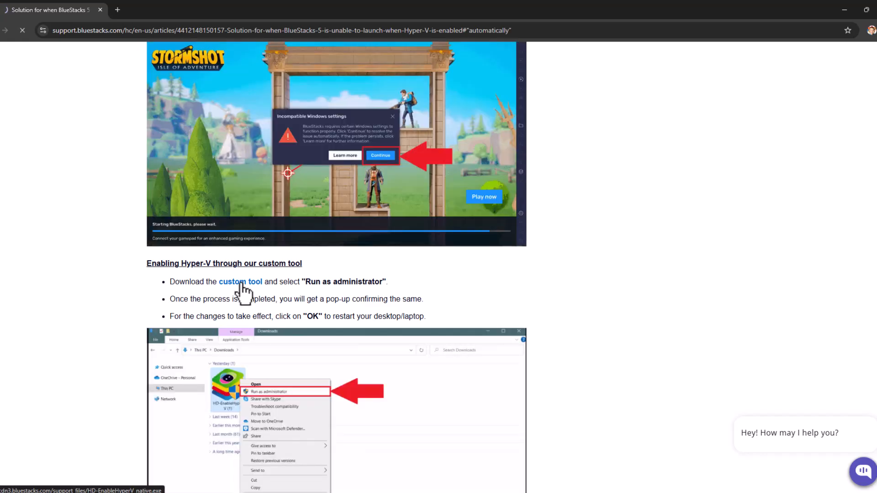
{"action": "left_click", "coordinate": [854, 30]}
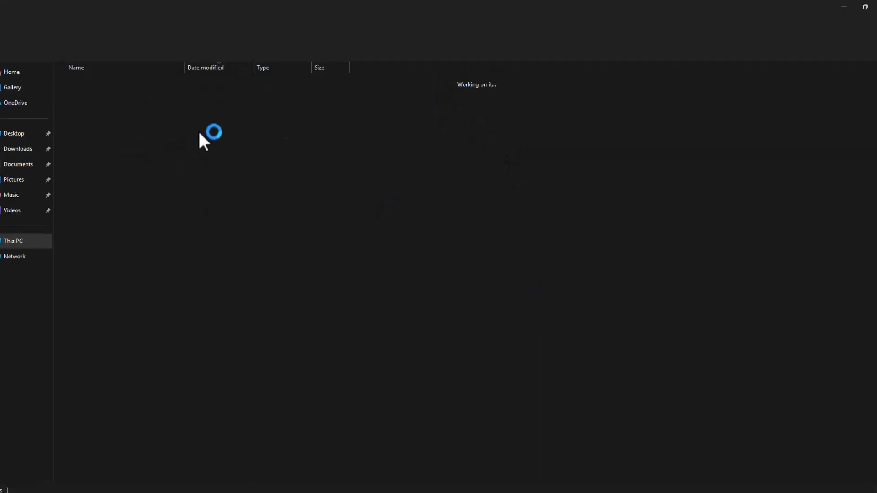
- Run HD-EnableHypeV_native from Downloads as administrator until BlueStacks offers a restart
{"action": "right_click", "coordinate": [87, 96]}
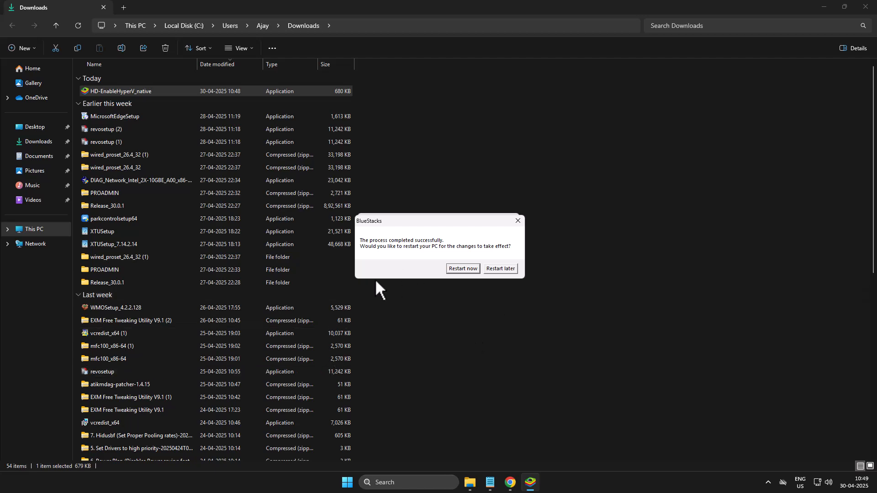
{"action": "mouse_move", "coordinate": [453, 279]}
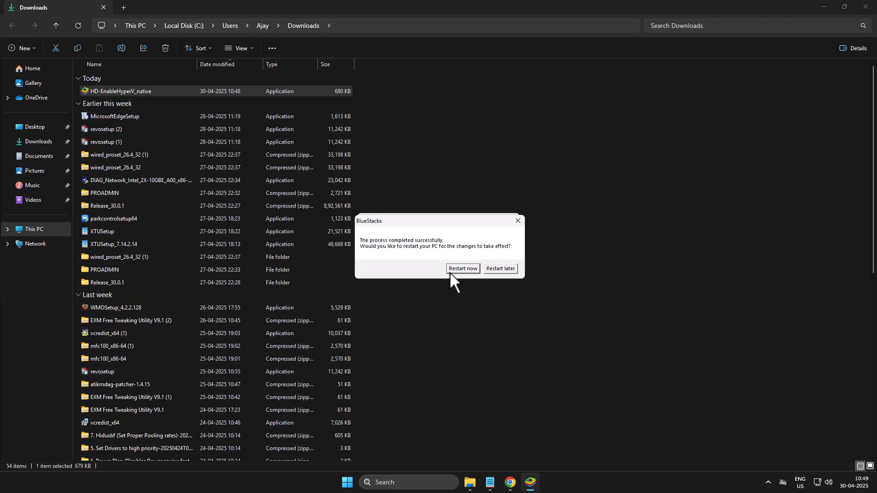